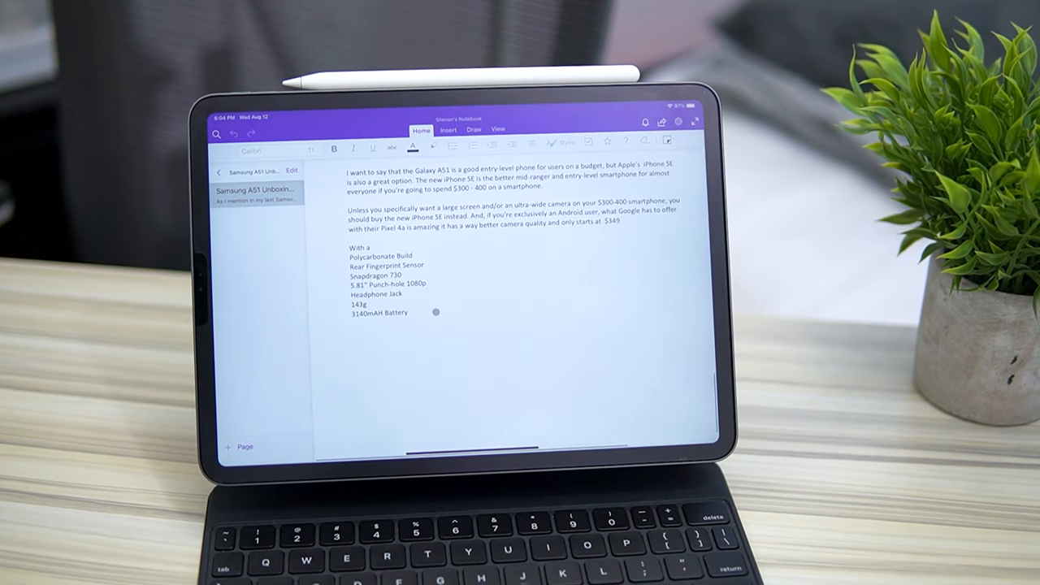
Open the Botanical Illustration watercolor and gouache class and view its About This Class details
{"action": "left_click", "coordinate": [217, 133]}
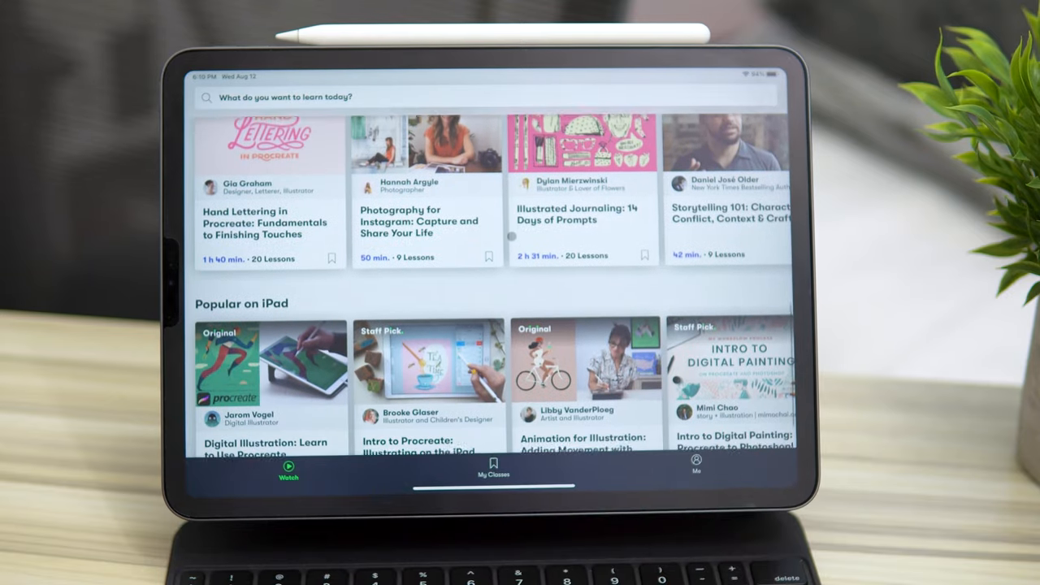
{"action": "scroll", "scroll_direction": "up", "scroll_amount": 3}
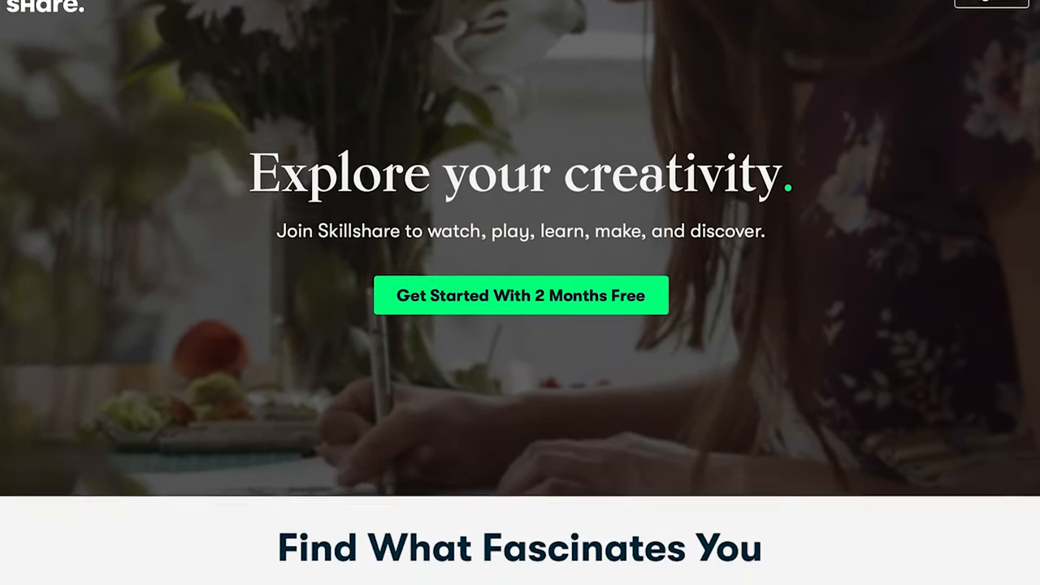
{"action": "scroll", "scroll_direction": "down", "scroll_amount": 3}
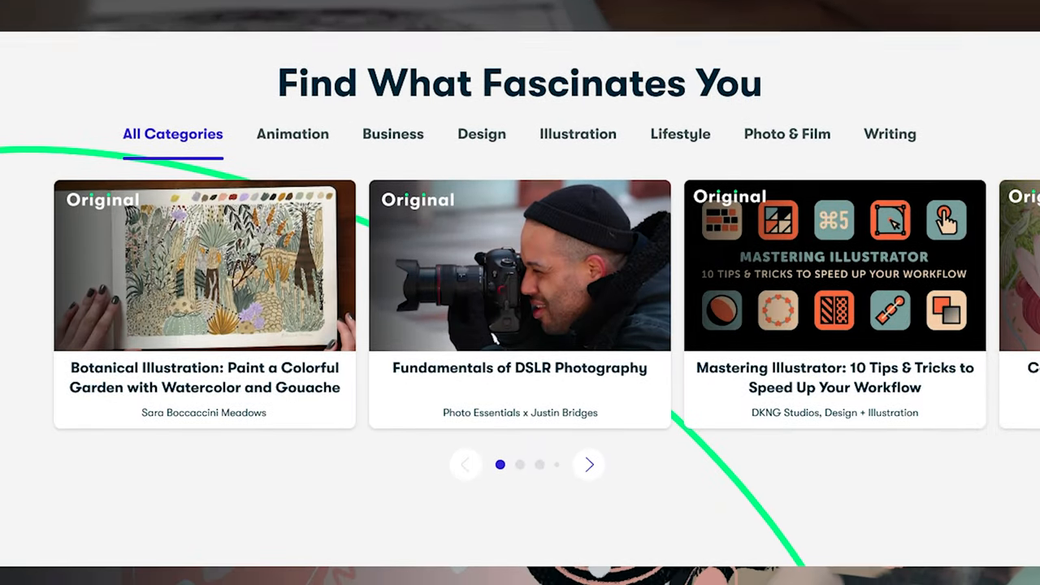
{"action": "left_click", "coordinate": [203, 266]}
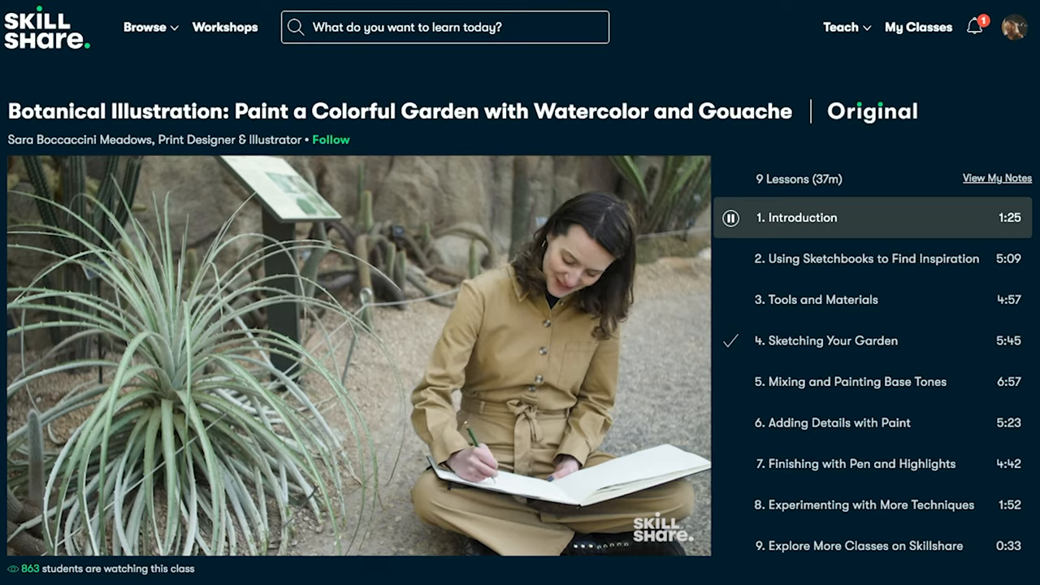
{"action": "scroll", "scroll_direction": "down", "scroll_amount": 3}
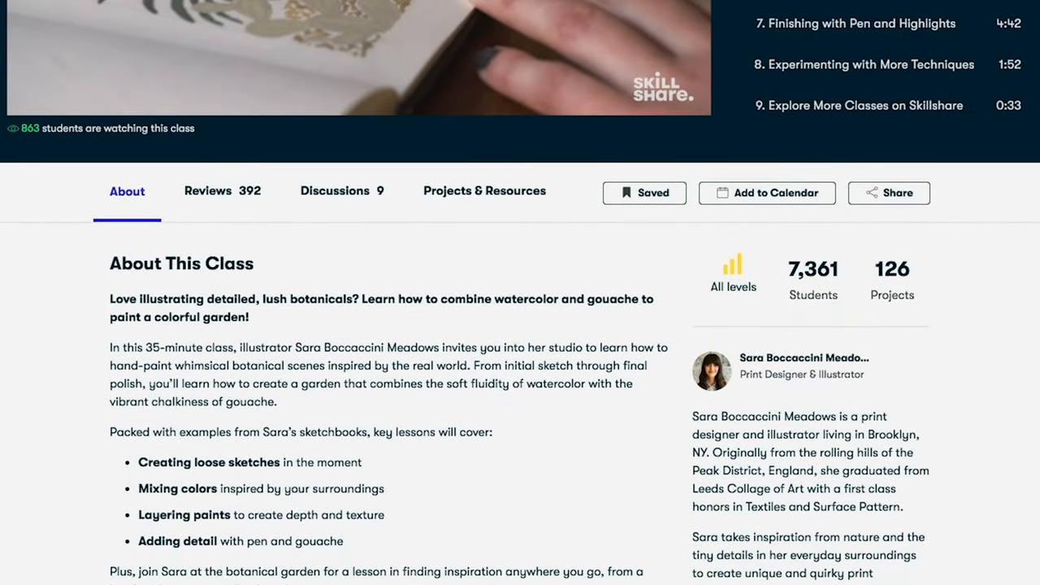
{"action": "left_click", "coordinate": [335, 191]}
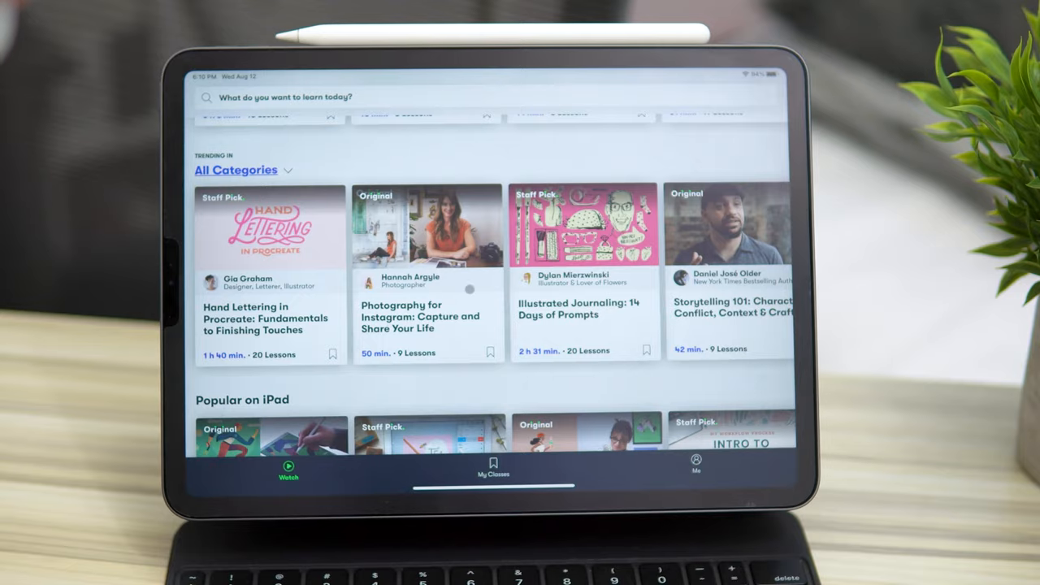
Search Skillshare for Illustration classes via the 'Illus' suggestion
{"action": "scroll", "scroll_direction": "up", "scroll_amount": 3}
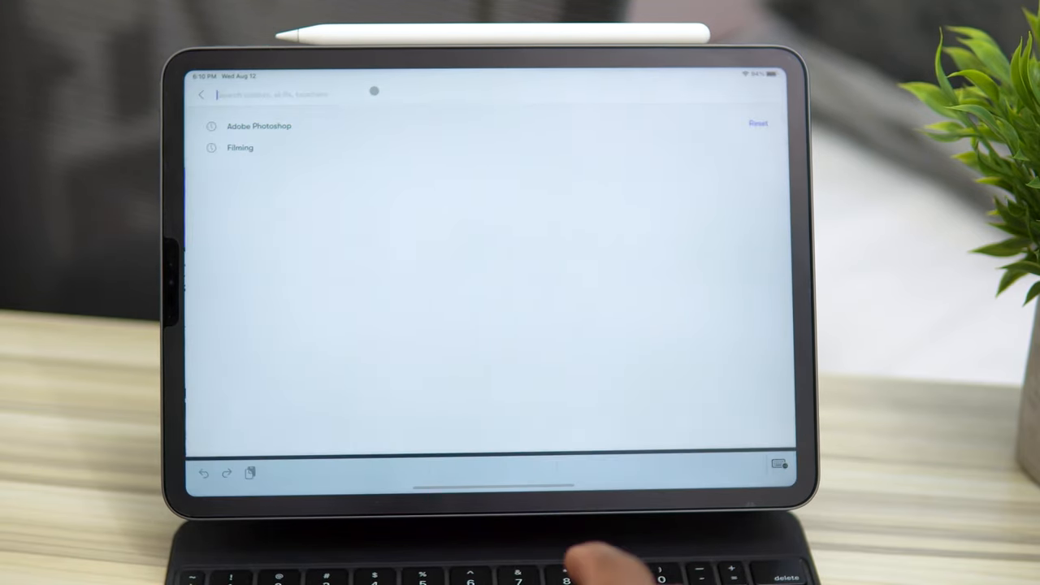
{"action": "type", "text": "Illus"}
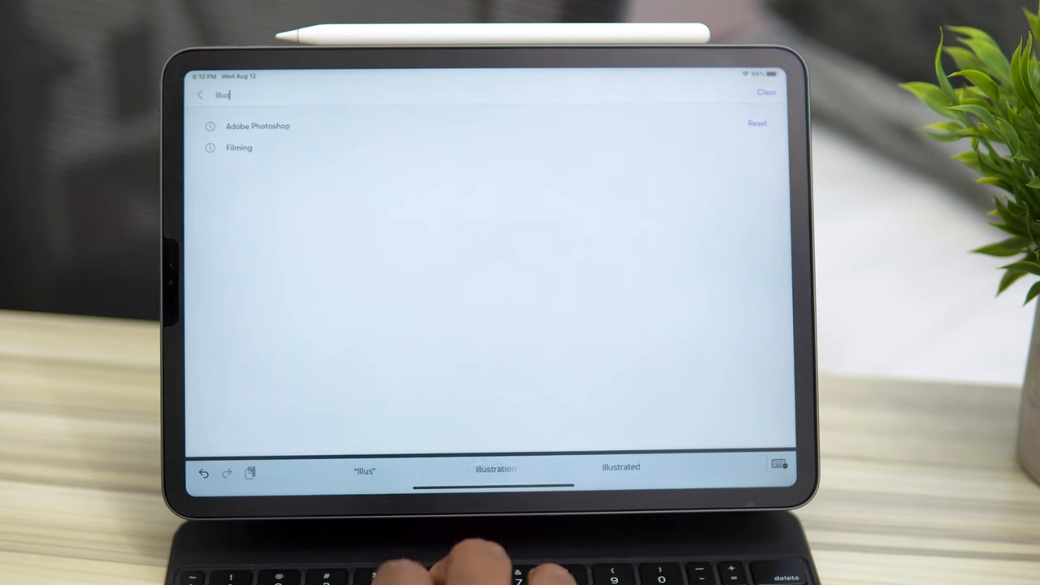
{"action": "left_click", "coordinate": [498, 468]}
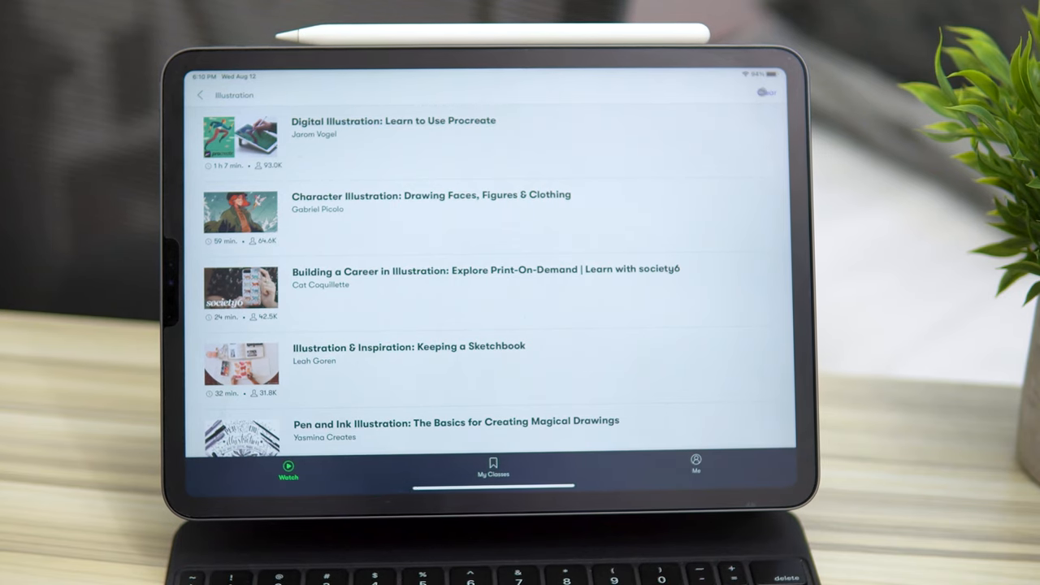
Run a new search for 'Filming' and browse the Filming class results
{"action": "left_click", "coordinate": [488, 94]}
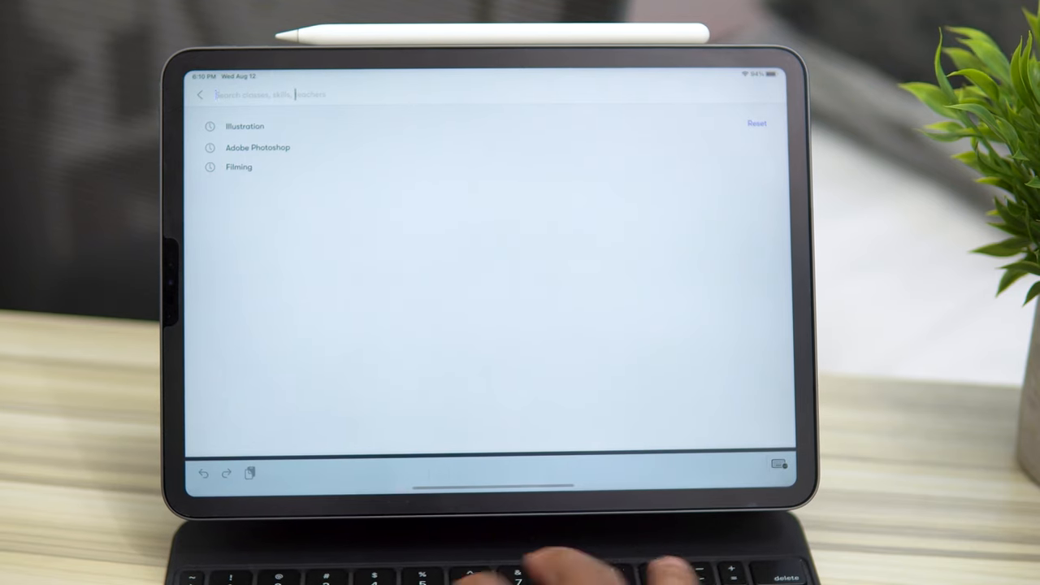
{"action": "type", "text": "Filming"}
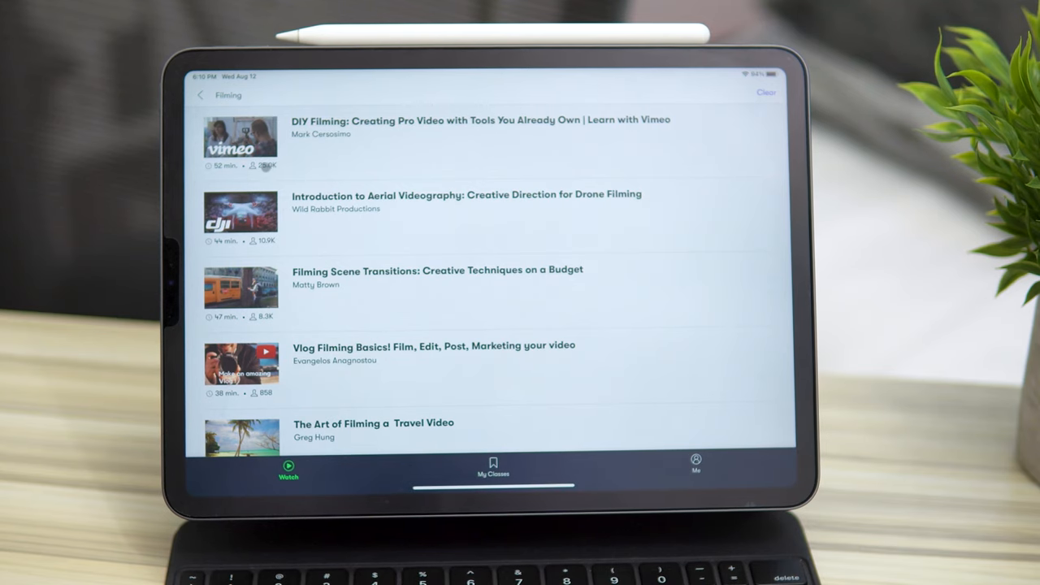
{"action": "scroll", "scroll_direction": "down", "scroll_amount": 3}
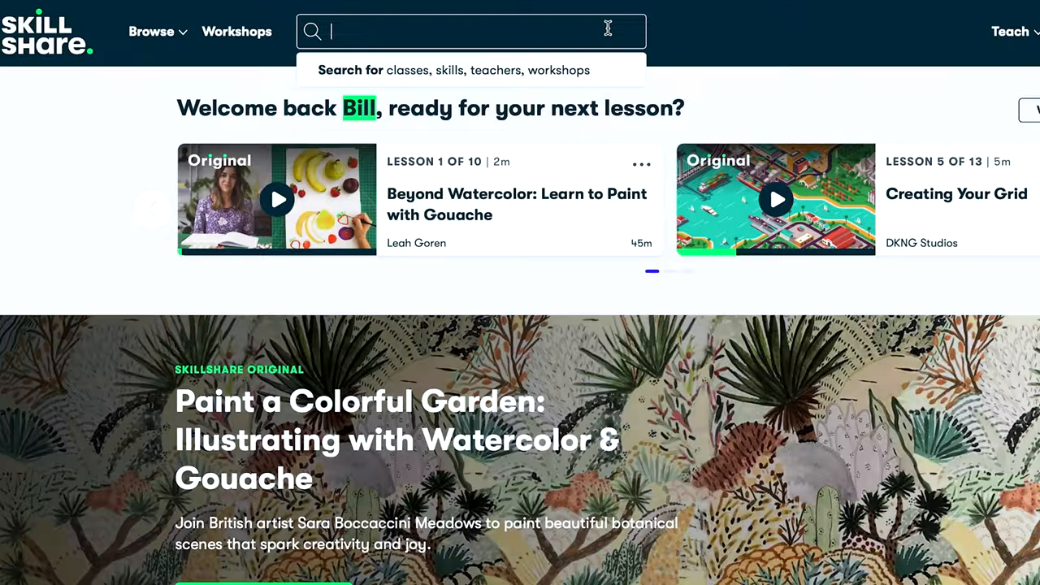
Search Skillshare for 'Logo Design' classes from the suggestion list
{"action": "type", "text": "Logo Design"}
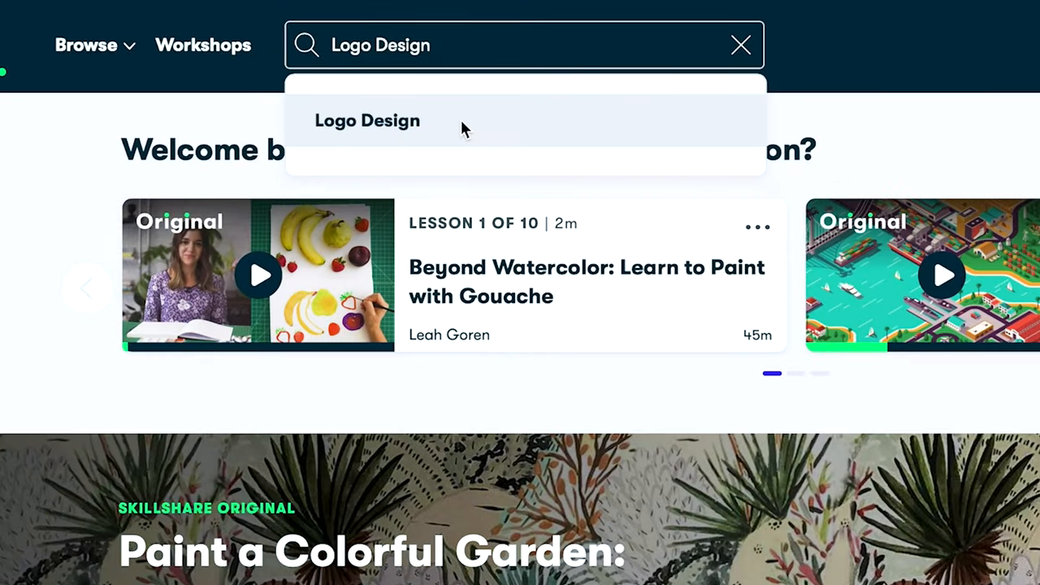
{"action": "left_click", "coordinate": [368, 120]}
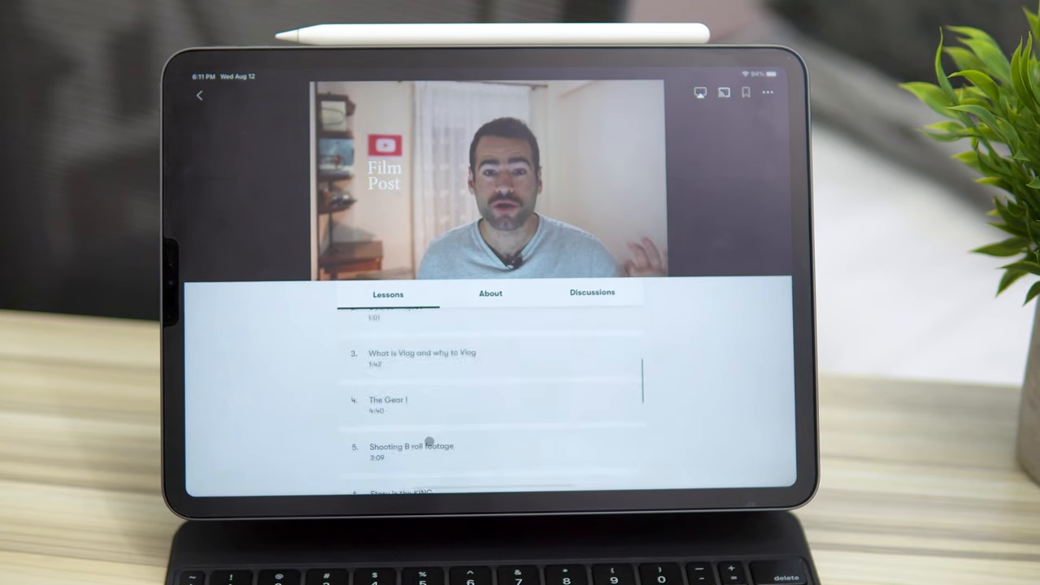
Open the Adobe Premiere Pro video editing class from My Classes
{"action": "scroll", "scroll_direction": "down", "scroll_amount": 3}
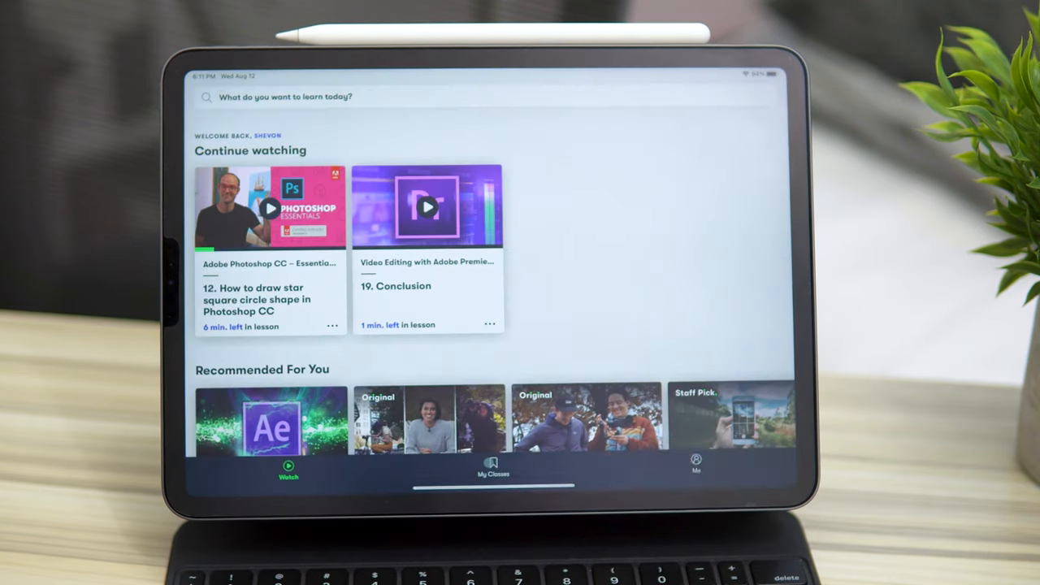
{"action": "left_click", "coordinate": [491, 470]}
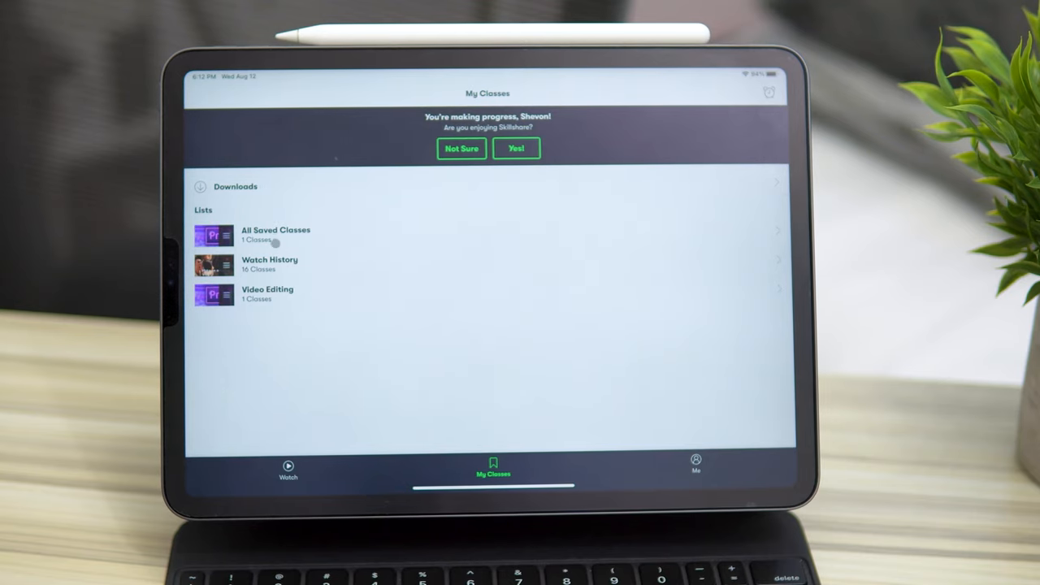
{"action": "left_click", "coordinate": [276, 234]}
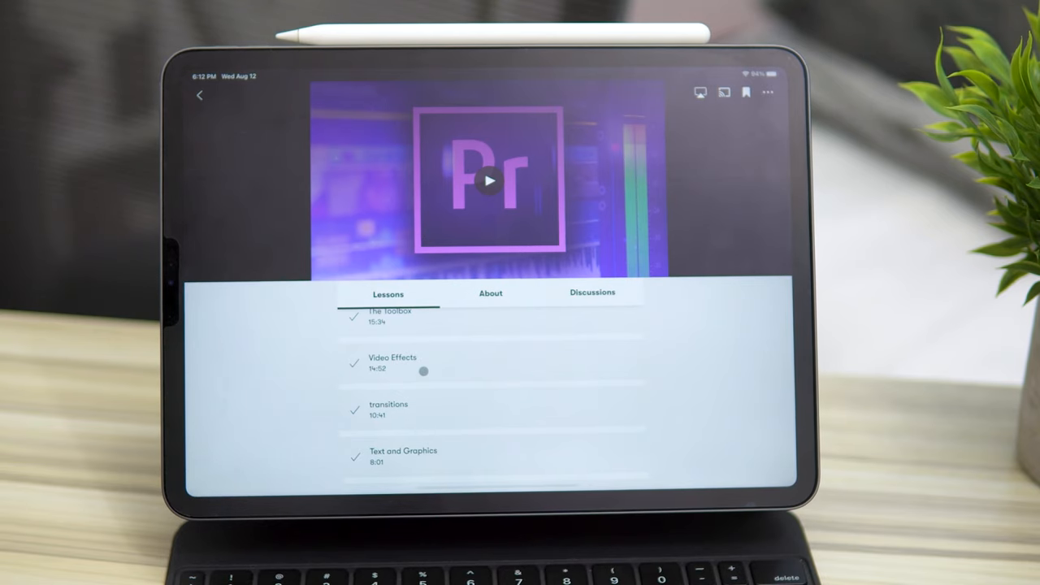
Play the Transitions lesson video in the Premiere Pro class
{"action": "left_click", "coordinate": [394, 363]}
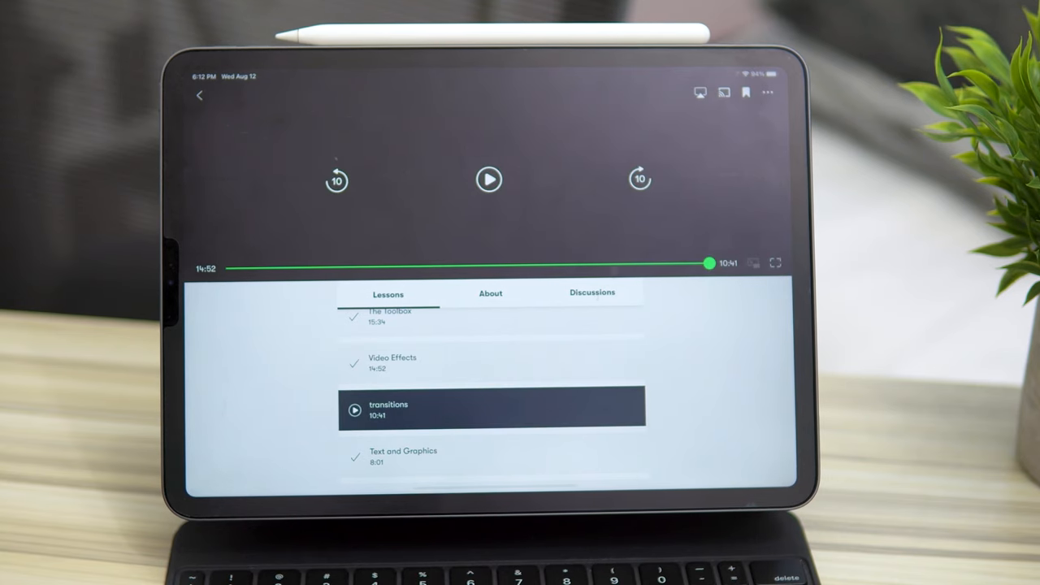
{"action": "left_click", "coordinate": [488, 179]}
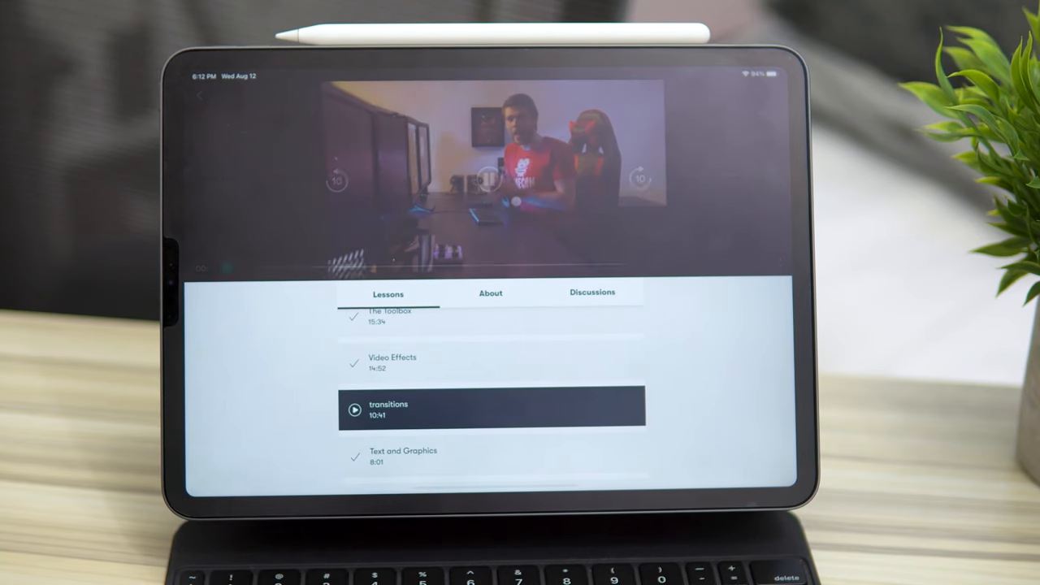
{"action": "scroll", "scroll_direction": "up", "scroll_amount": 3}
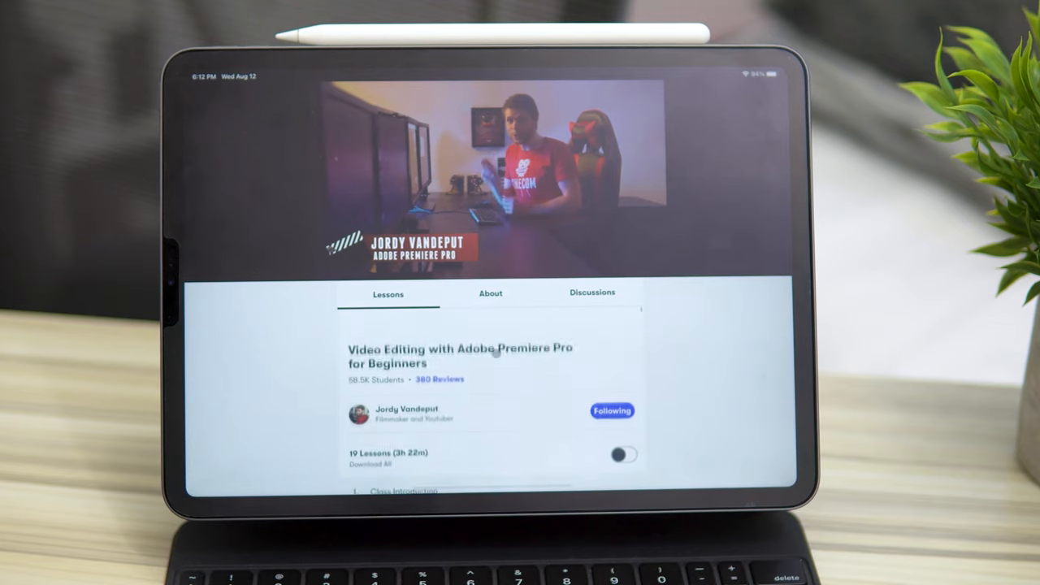
{"action": "left_click", "coordinate": [592, 293]}
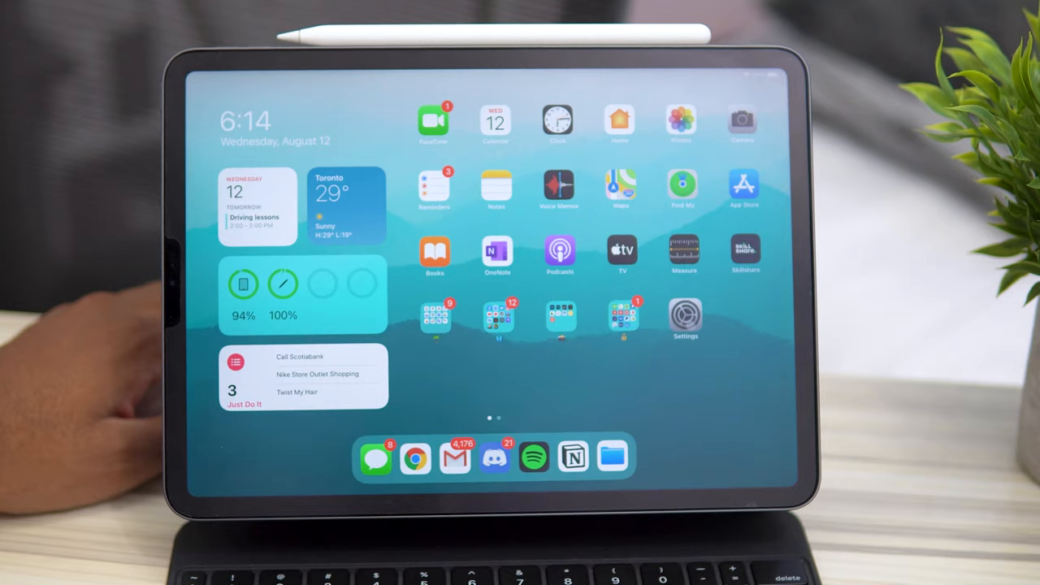
Visit Settings, return home, and launch Google Home from the Google apps folder
{"action": "left_click", "coordinate": [686, 319]}
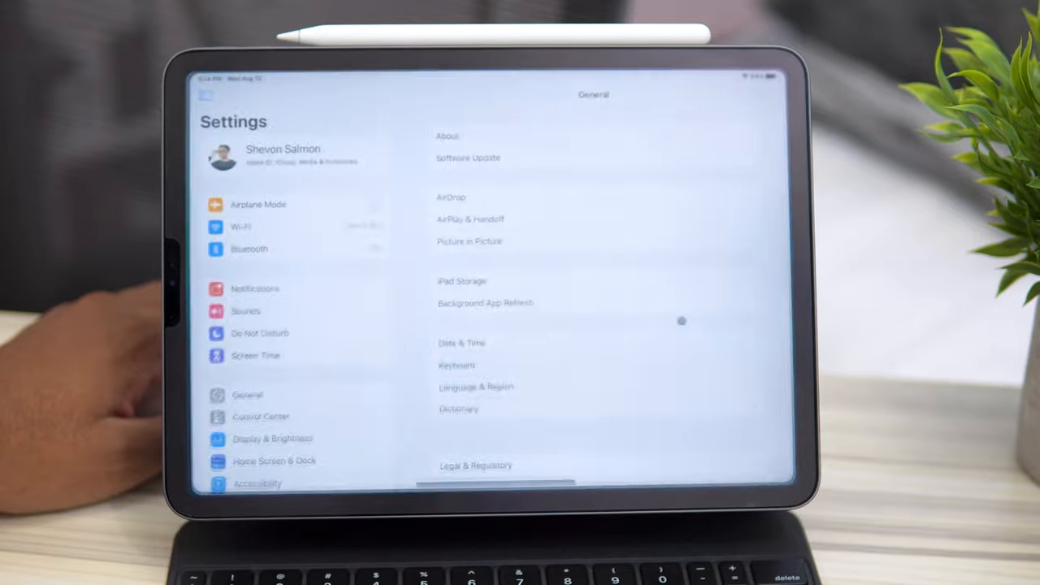
{"action": "key", "text": "home"}
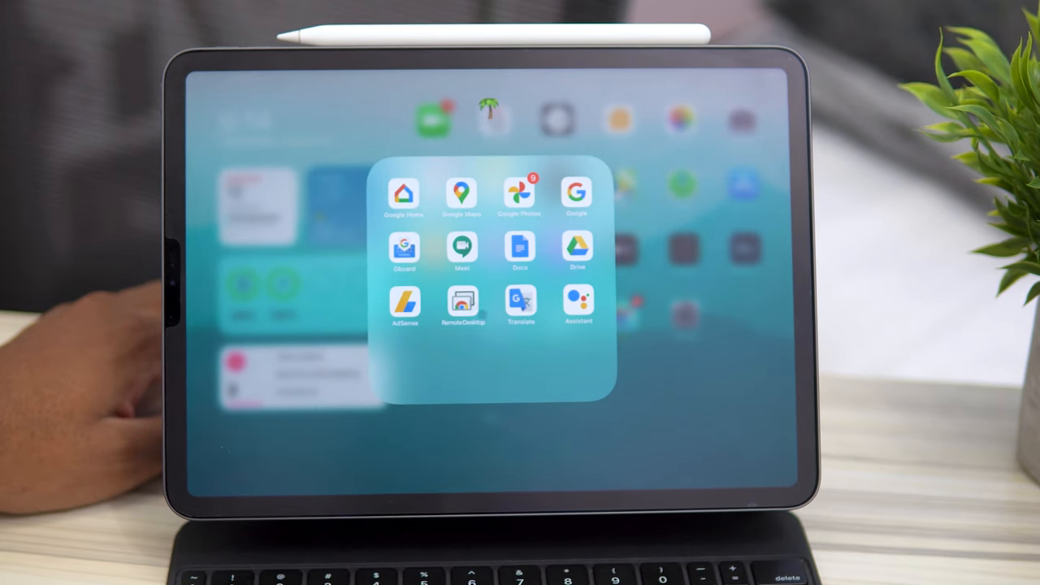
{"action": "left_click", "coordinate": [403, 195]}
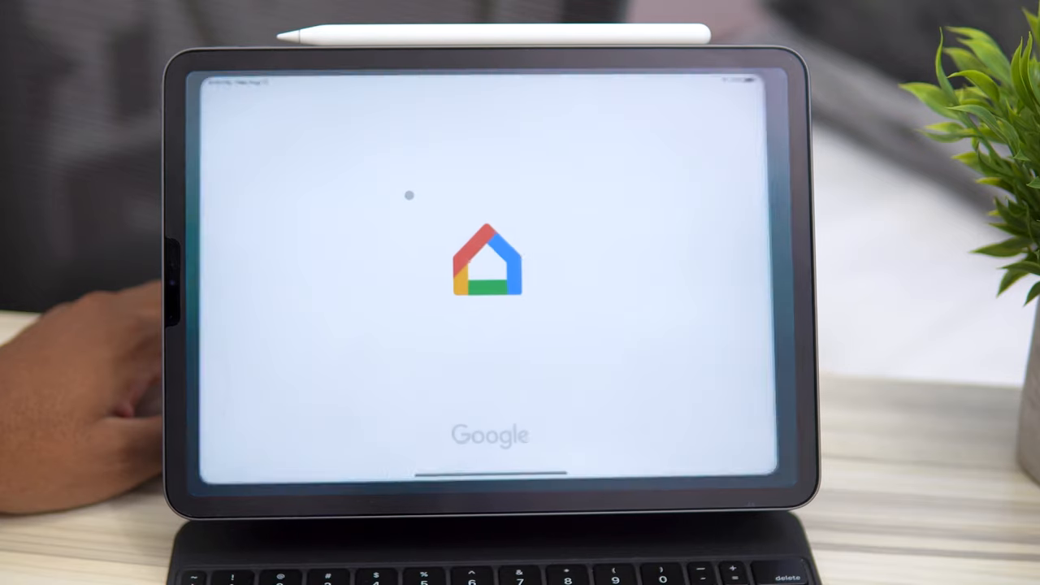